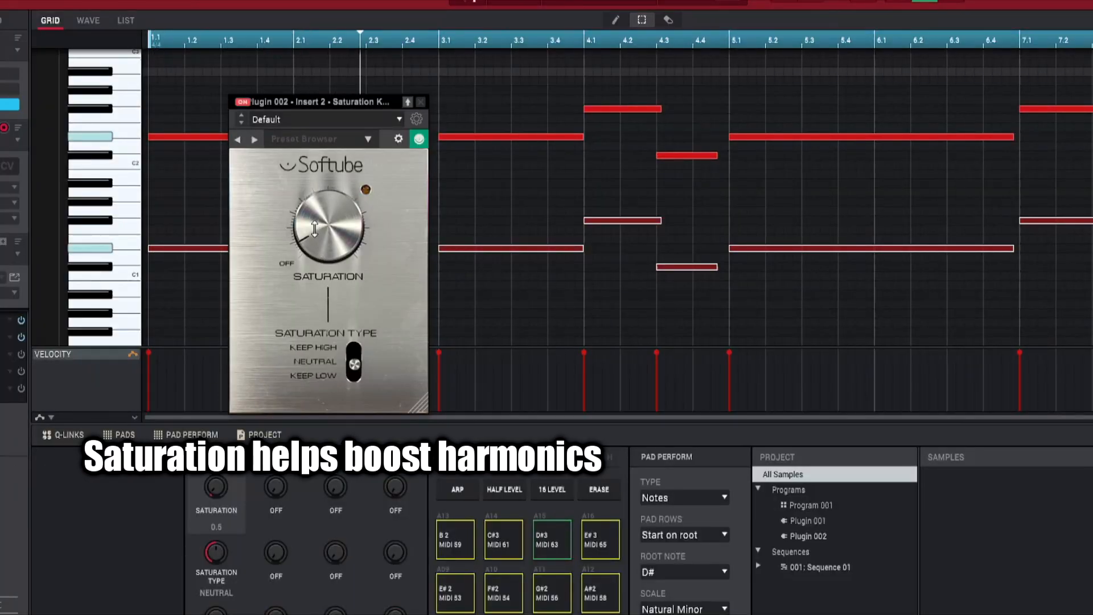
# Step: Drag the Softube Saturation Knob up from 0.5 to 2.2 on Plugin 002
pyautogui.moveTo(324, 223); pyautogui.dragTo(324, 199)
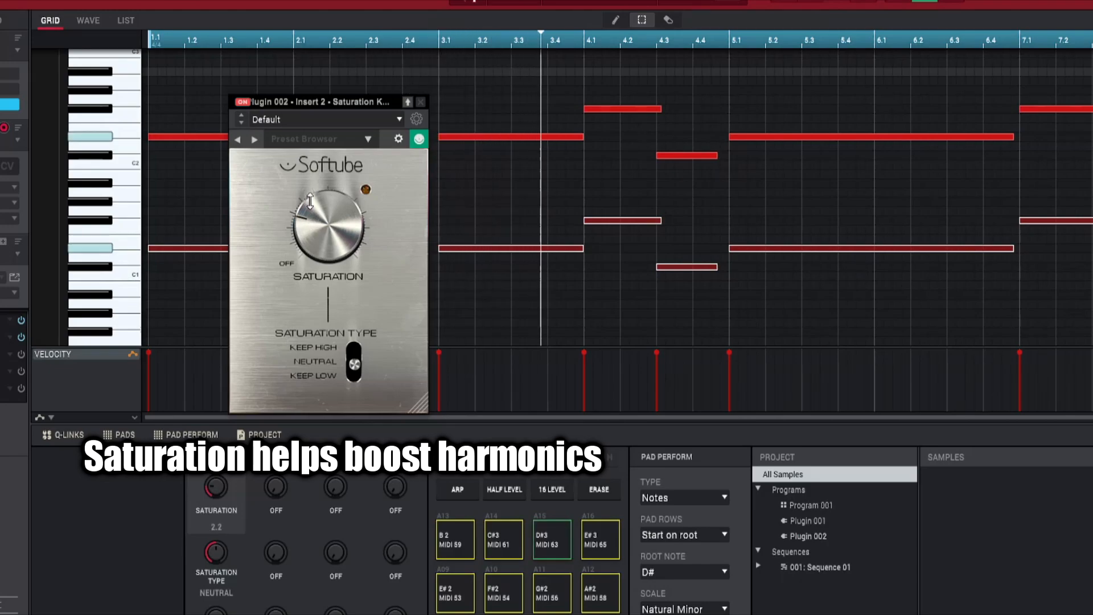